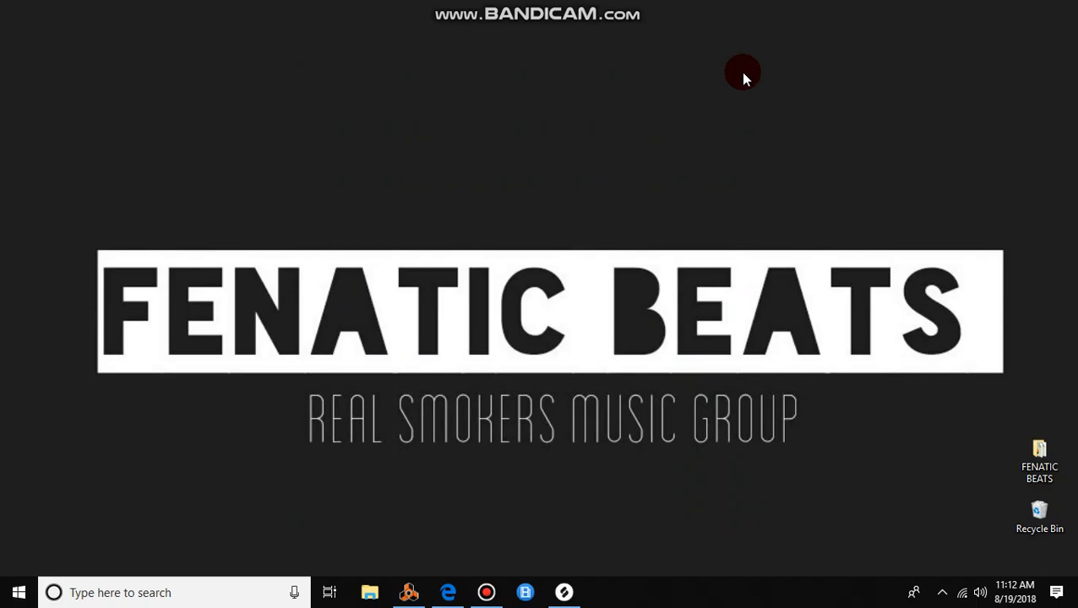
mouse_move(461, 541)
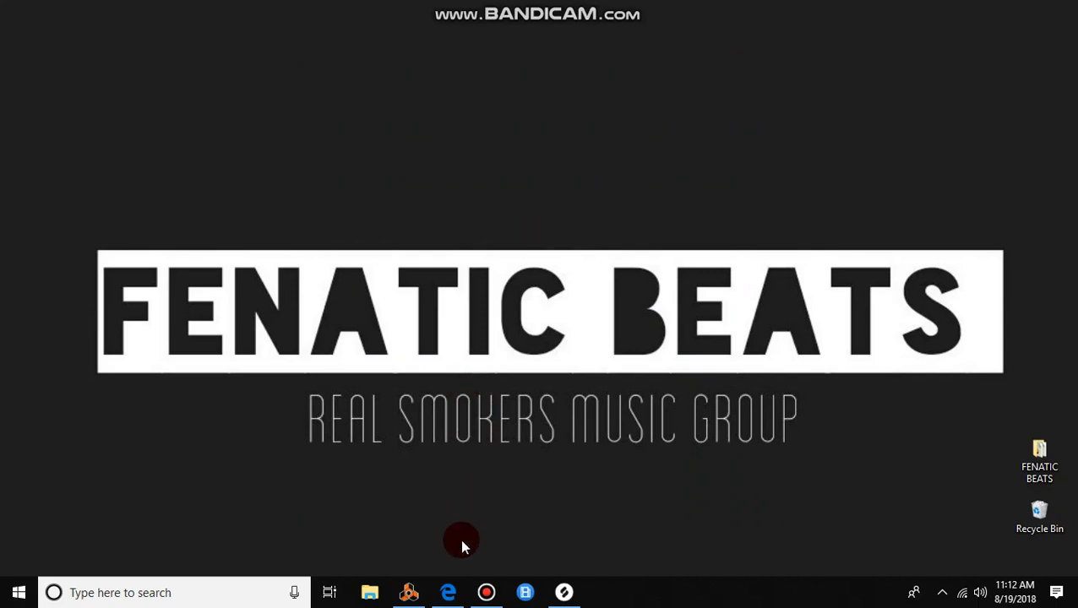
mouse_move(419, 591)
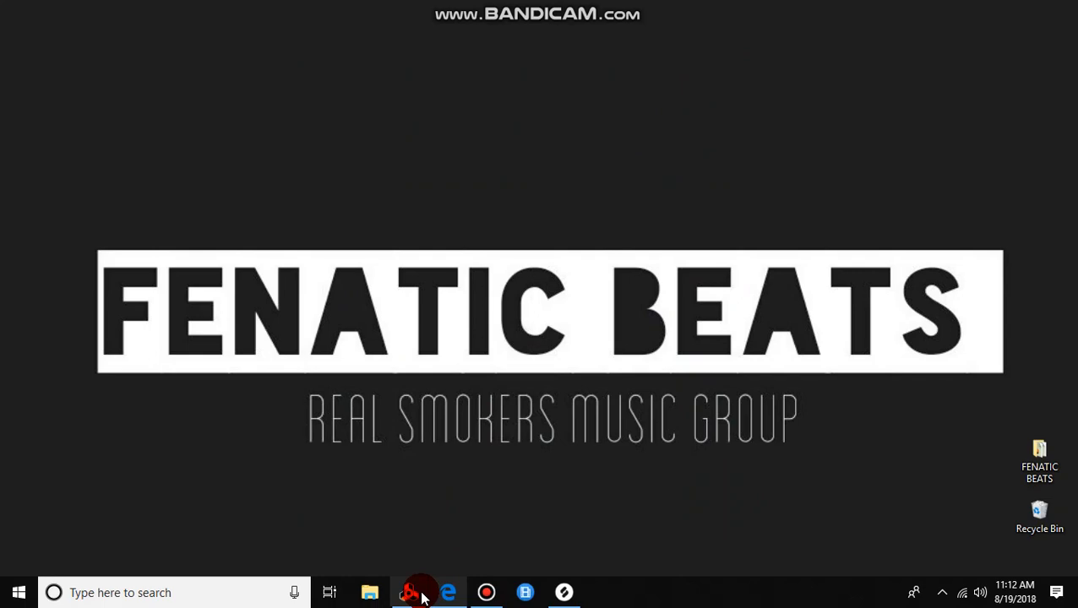
- Bring up the SLUM NIGHTS 88BPM beat project in Reason
click(409, 592)
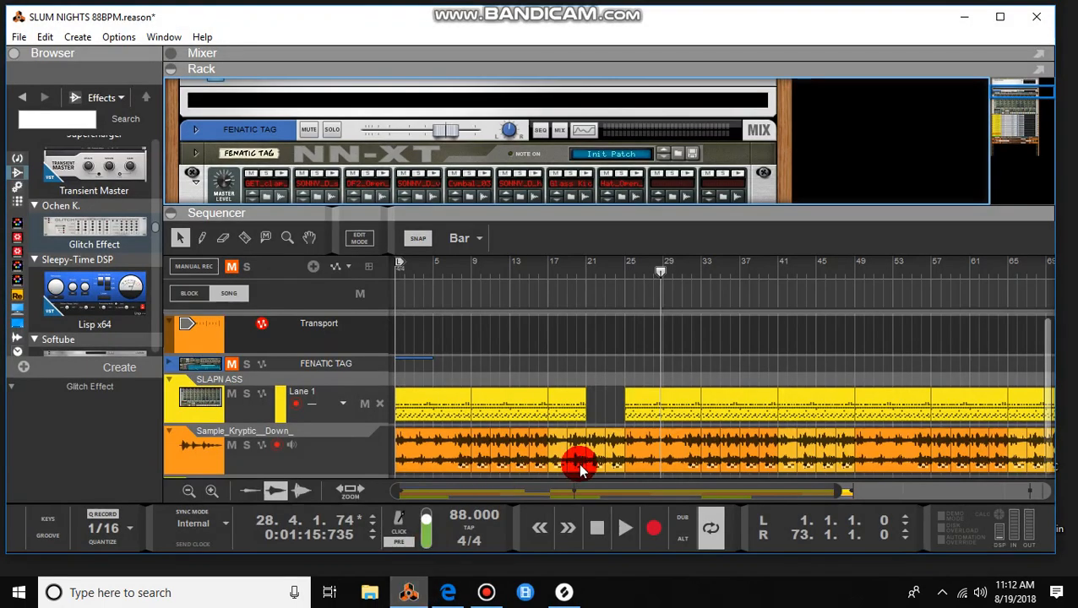
mouse_move(1029, 336)
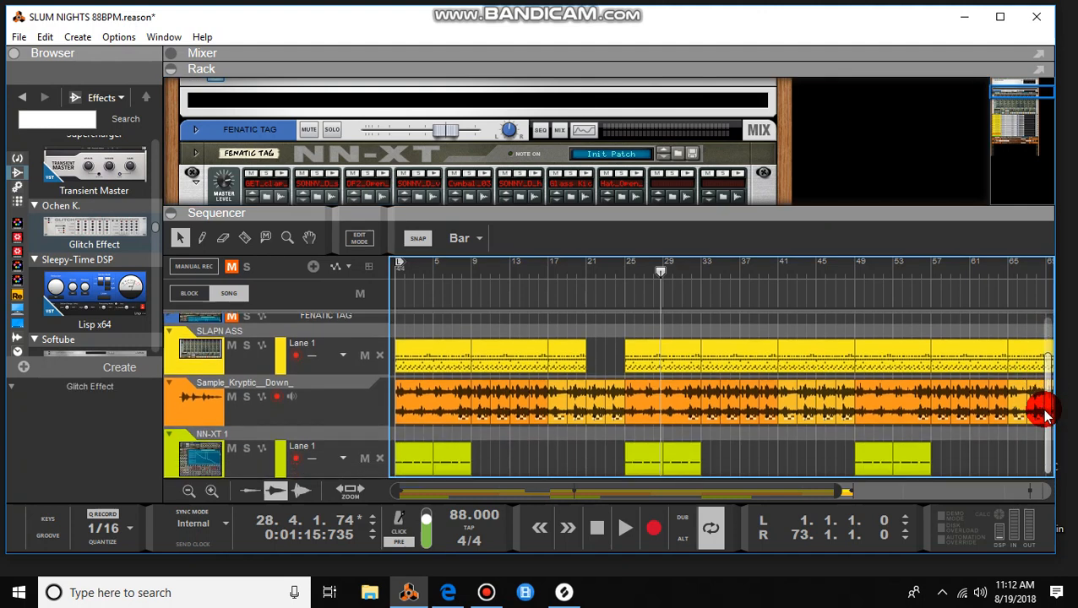
mouse_move(662, 305)
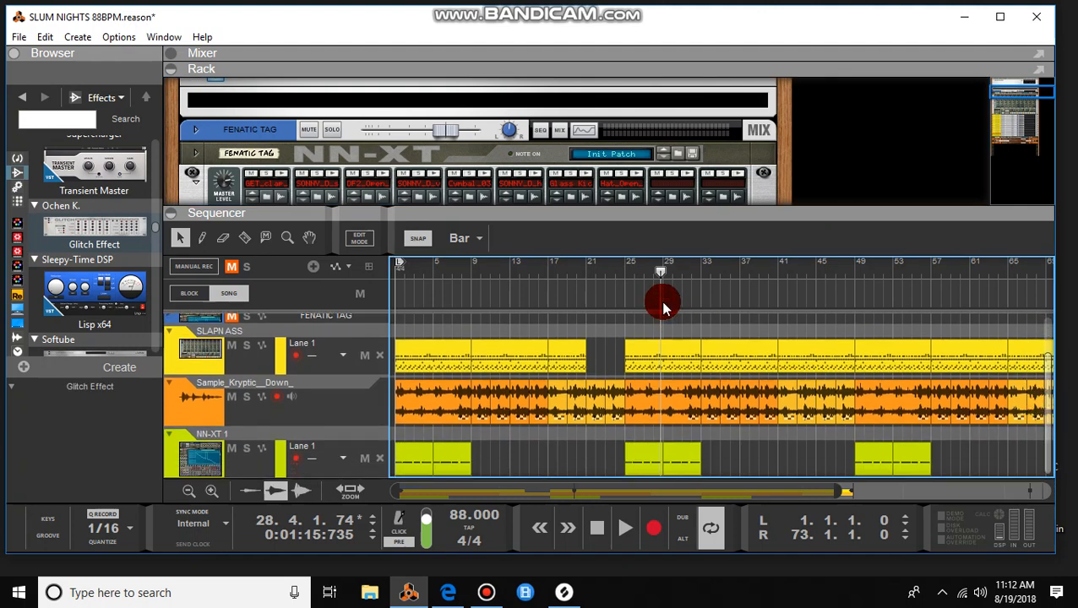
mouse_move(622, 233)
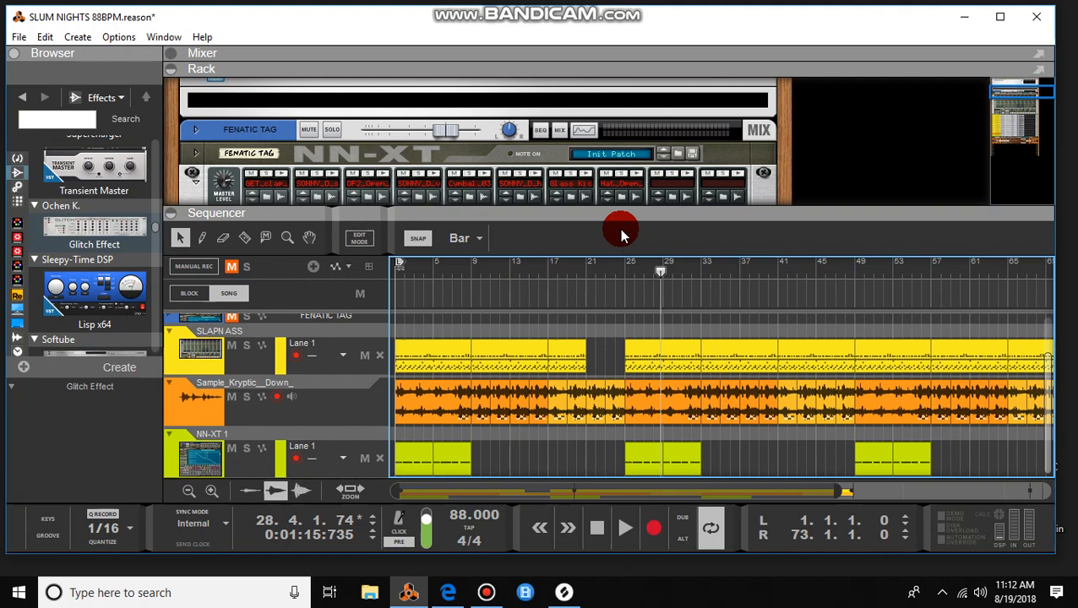
mouse_move(620, 218)
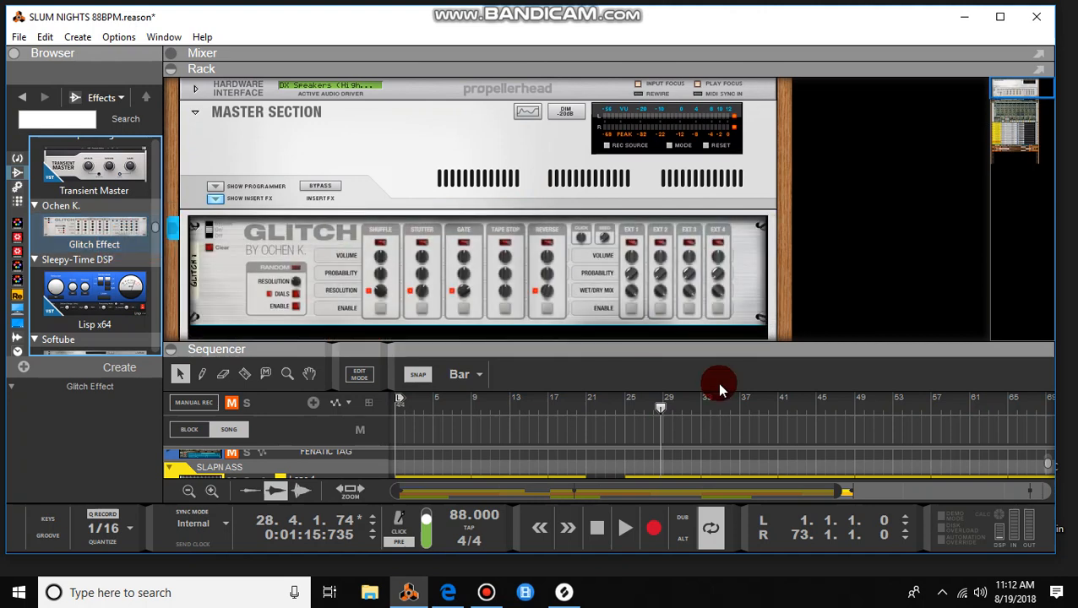
mouse_move(825, 269)
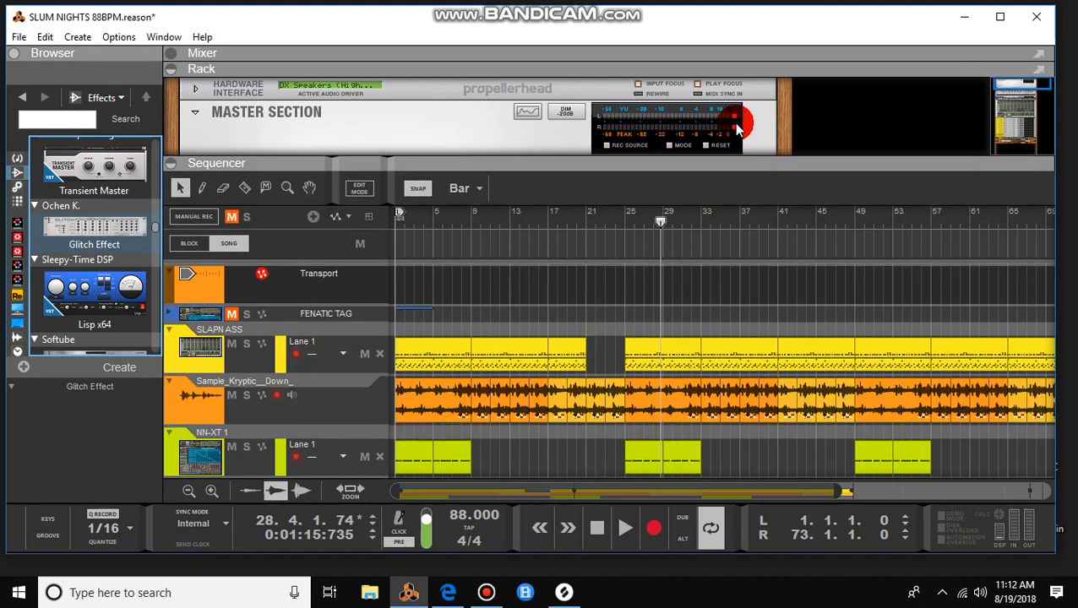
mouse_move(563, 233)
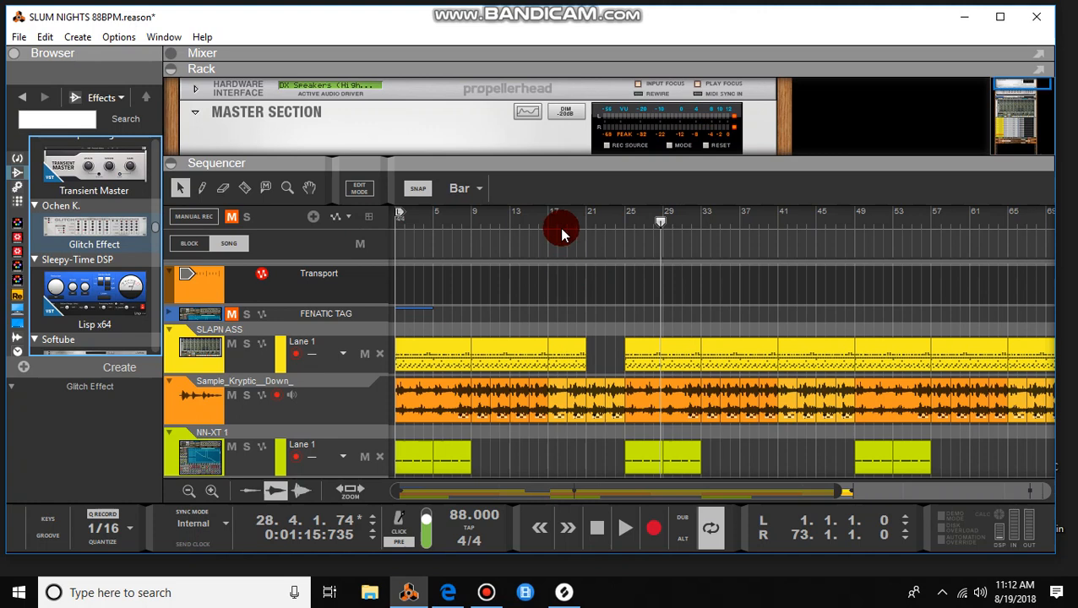
mouse_move(557, 457)
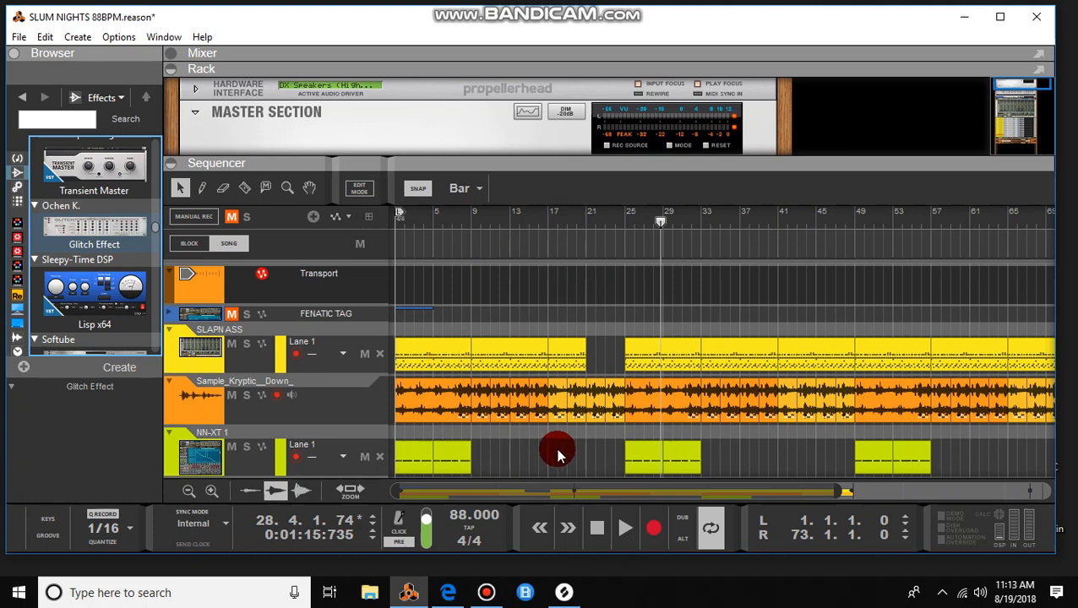
mouse_move(532, 319)
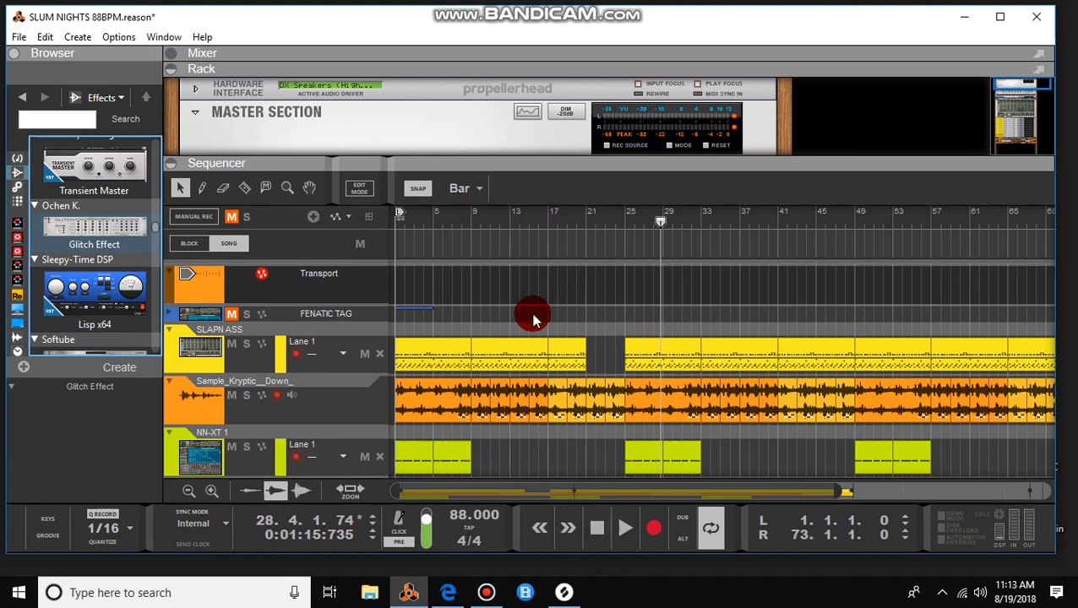
- Create a Tape Stop automation lane on the Glitch track and record a toggle while playing
click(597, 527)
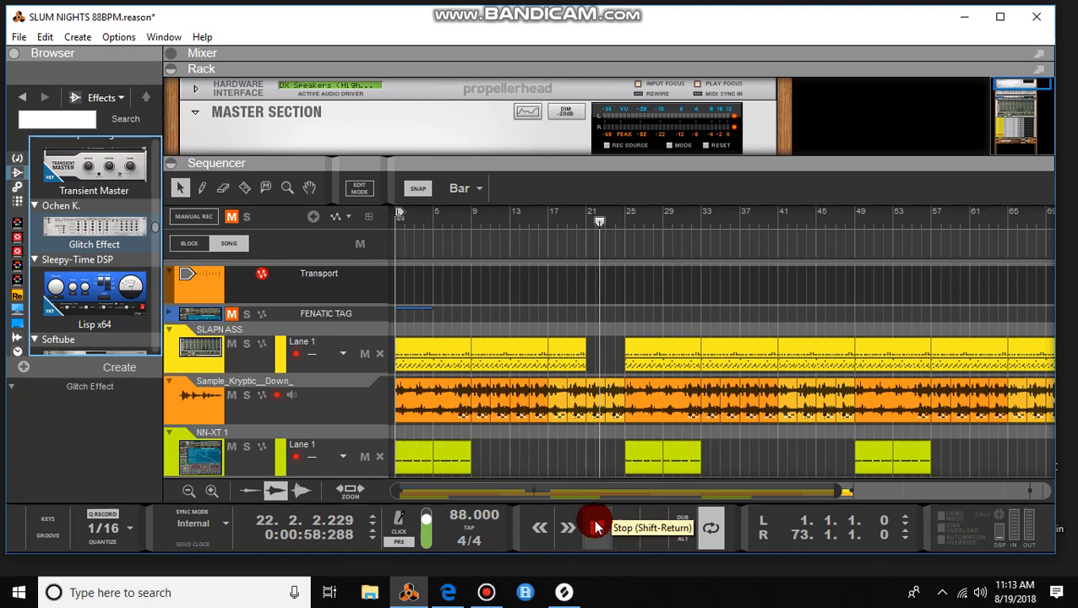
click(596, 527)
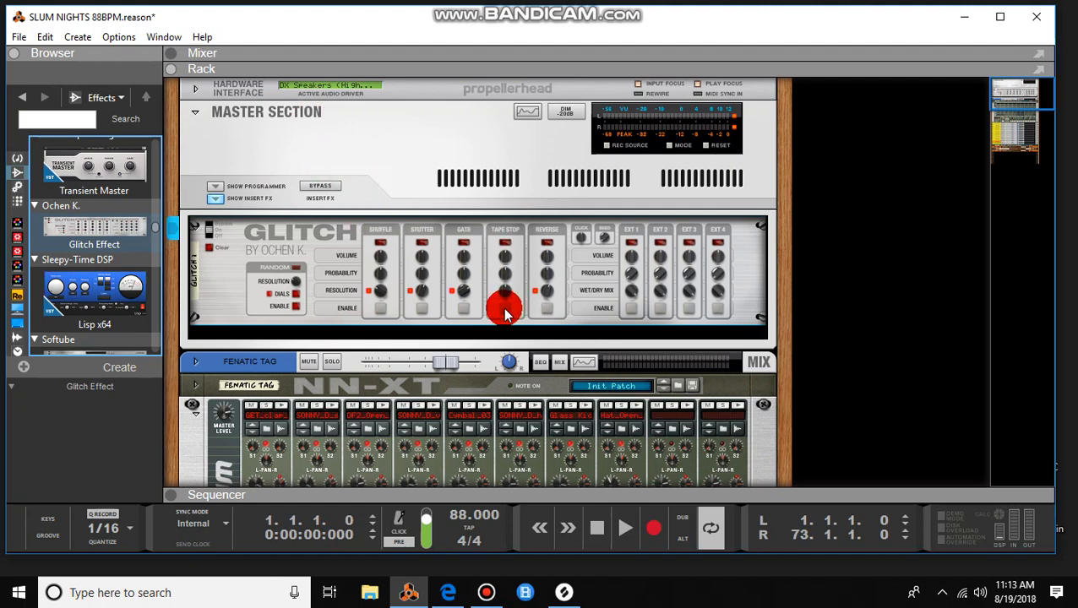
click(216, 493)
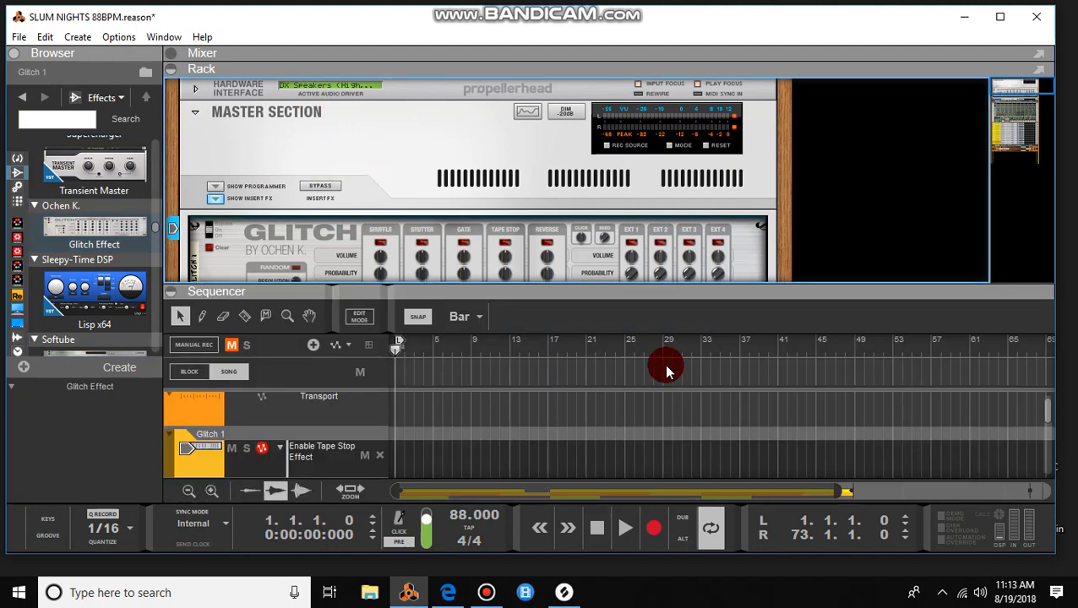
mouse_move(767, 307)
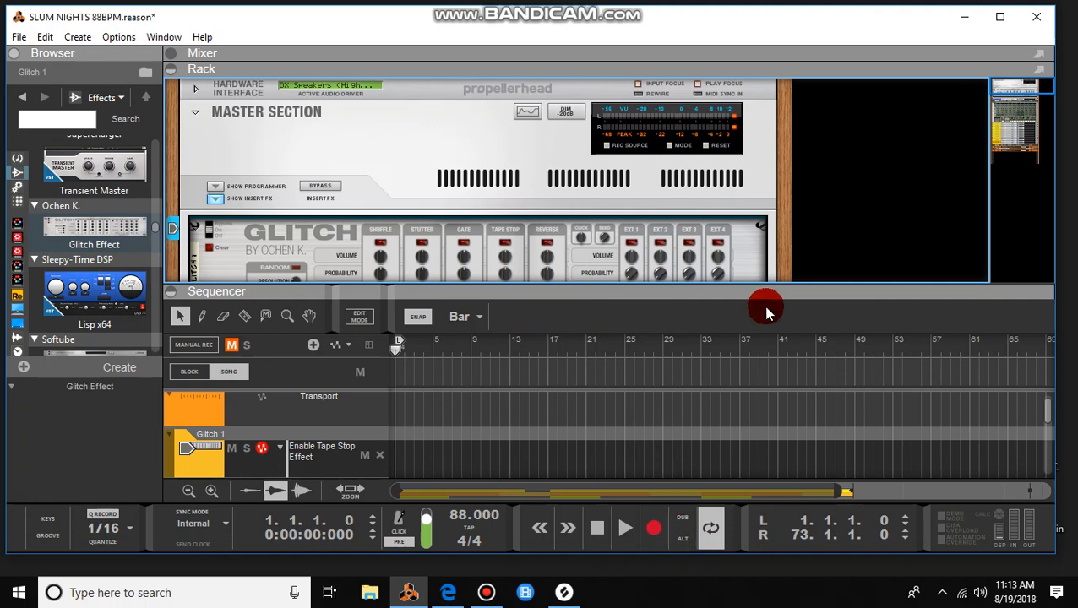
mouse_move(596, 527)
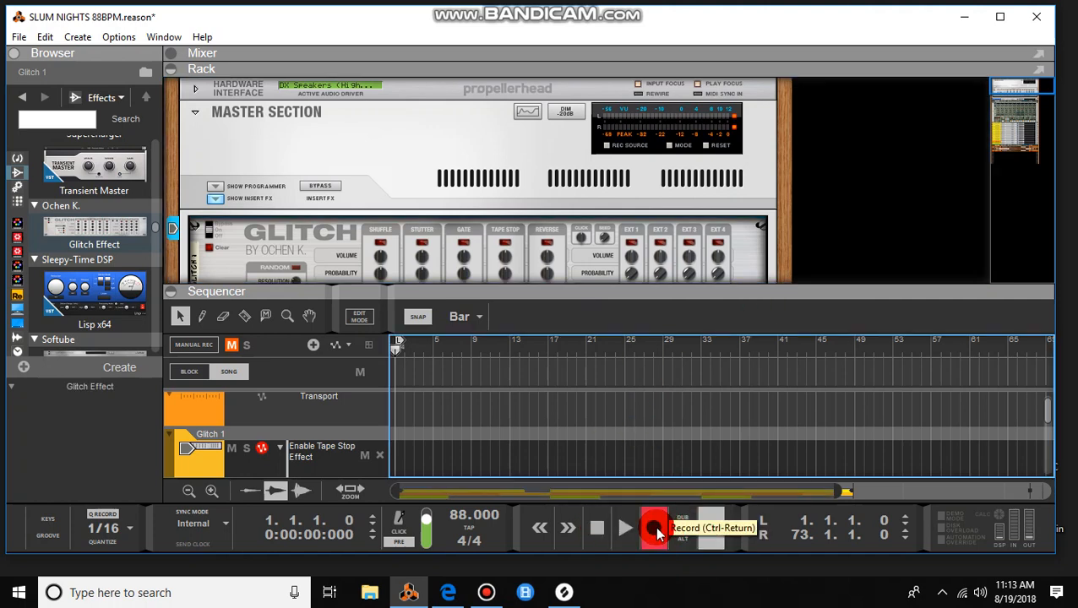
click(656, 527)
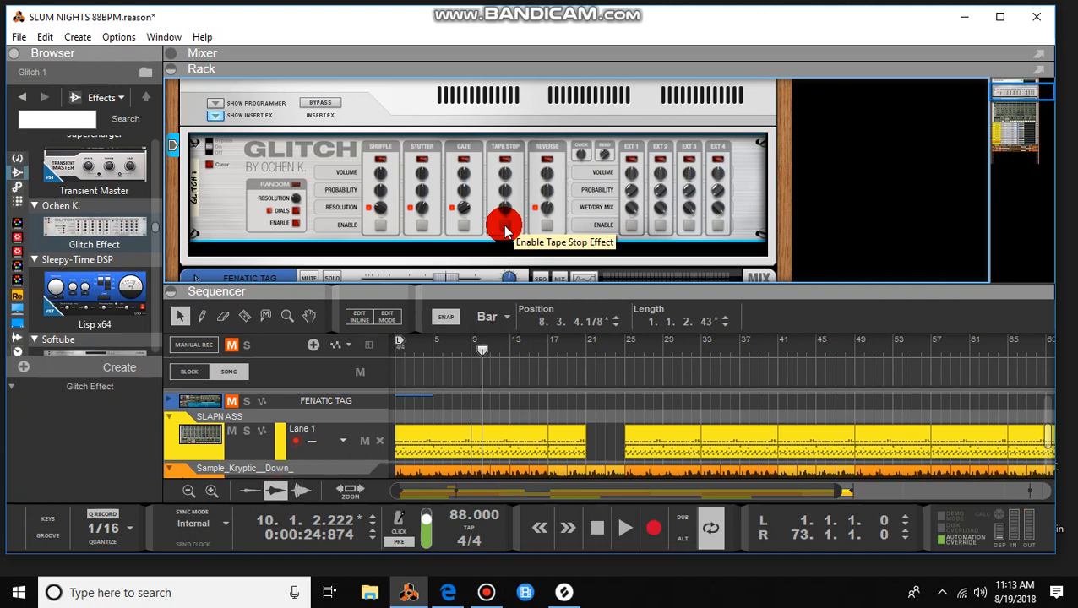
mouse_move(1051, 439)
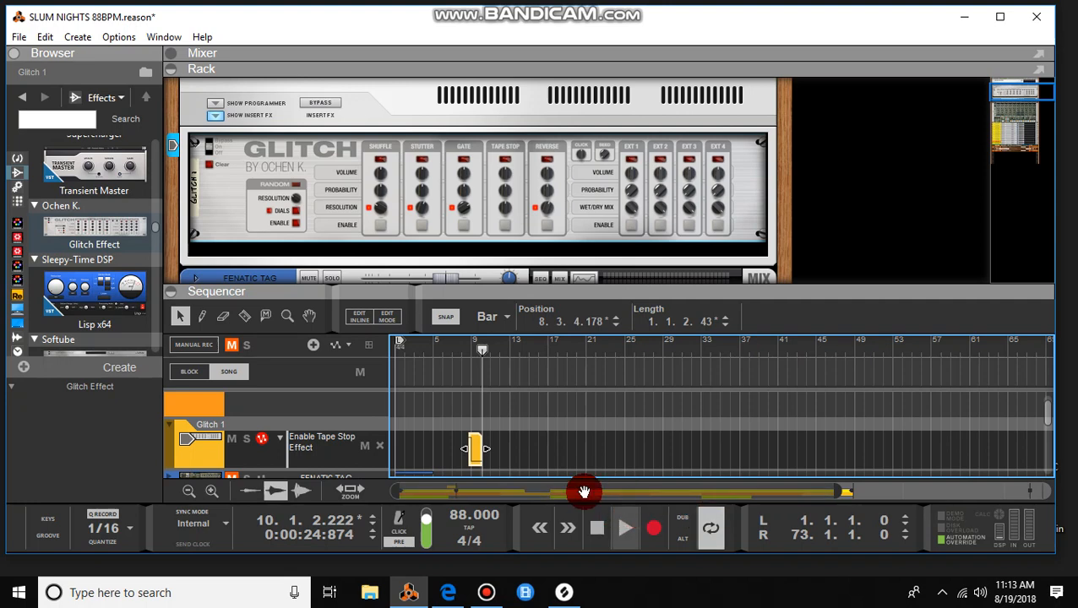
- Stop playback and zoom out so the Tape Stop clip can be resized to span bars 1–9
click(594, 527)
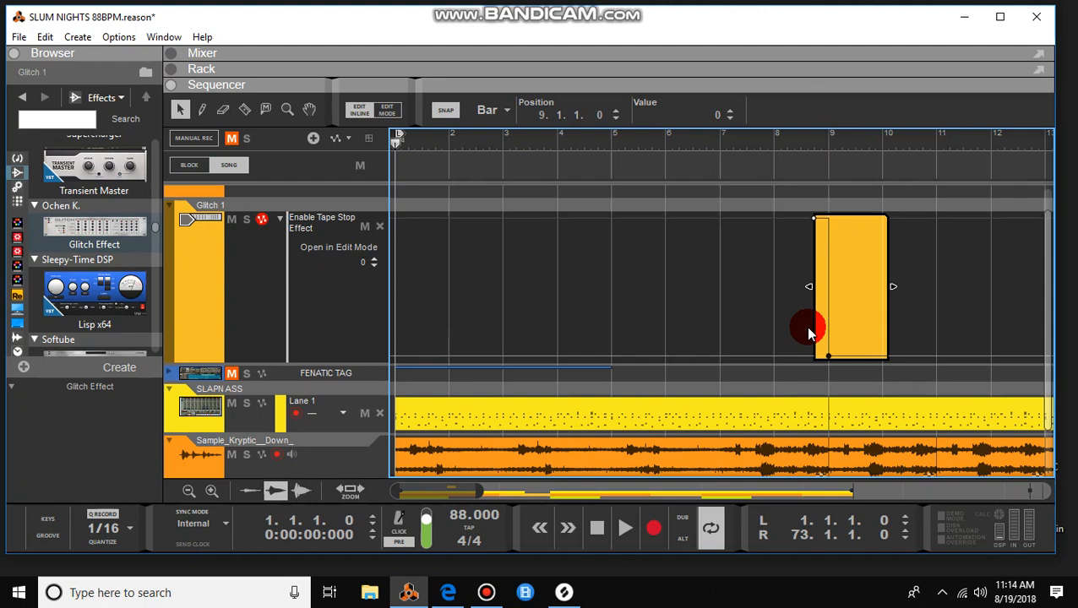
mouse_move(893, 281)
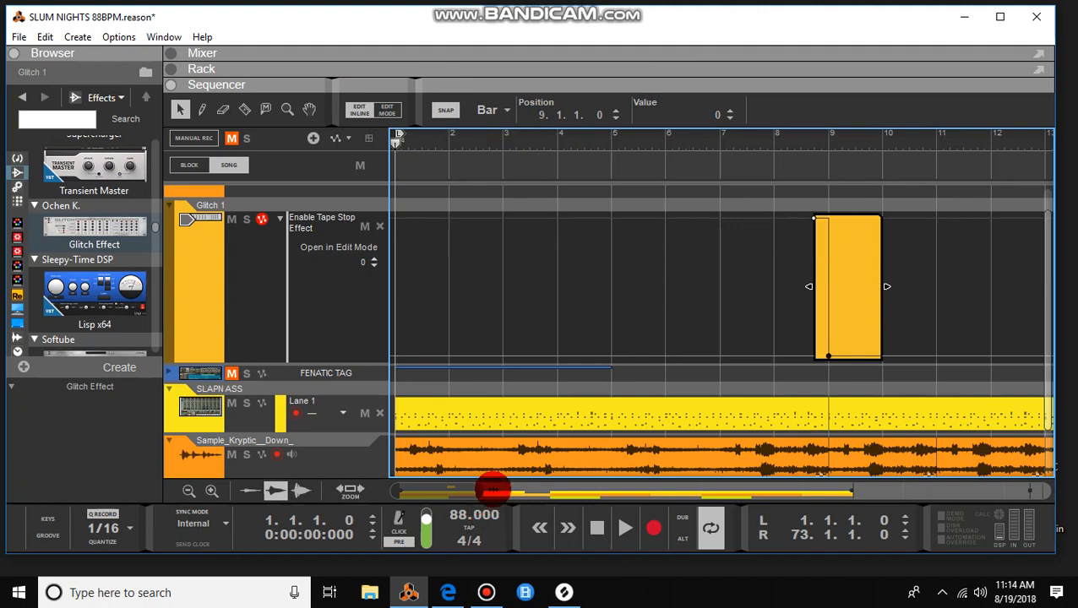
click(189, 490)
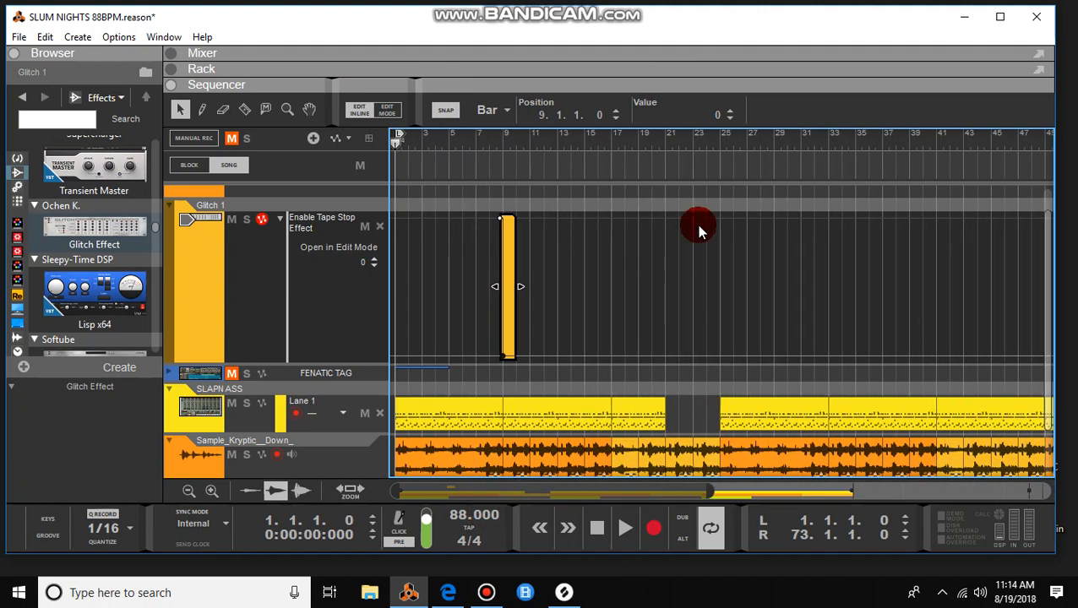
mouse_move(676, 419)
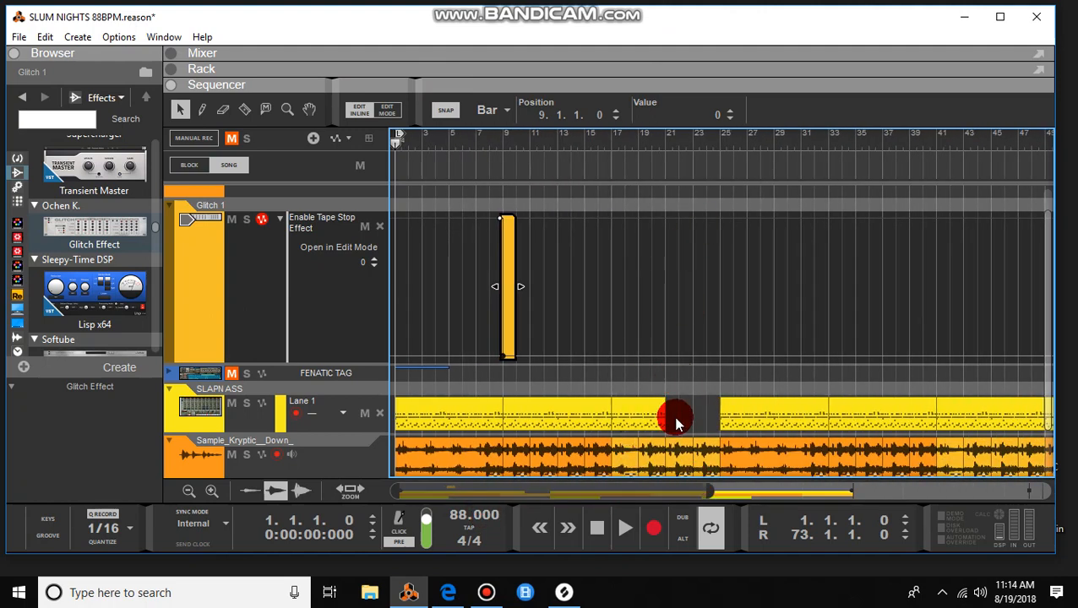
mouse_move(554, 325)
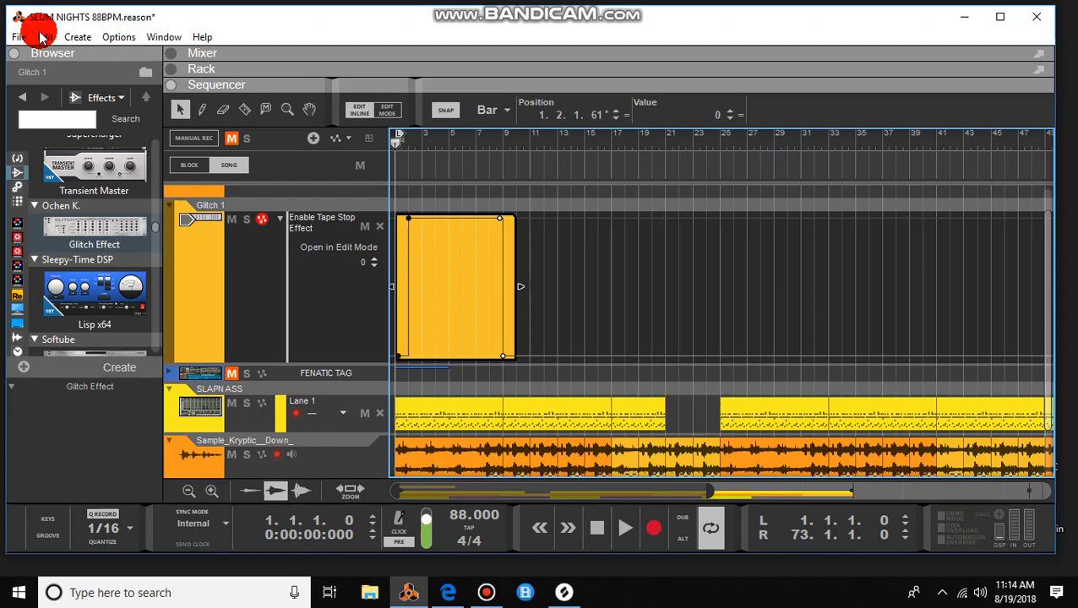
- Undo the extra clip copies via Edit, leaving one short tape-stop clip near bar 10
click(47, 37)
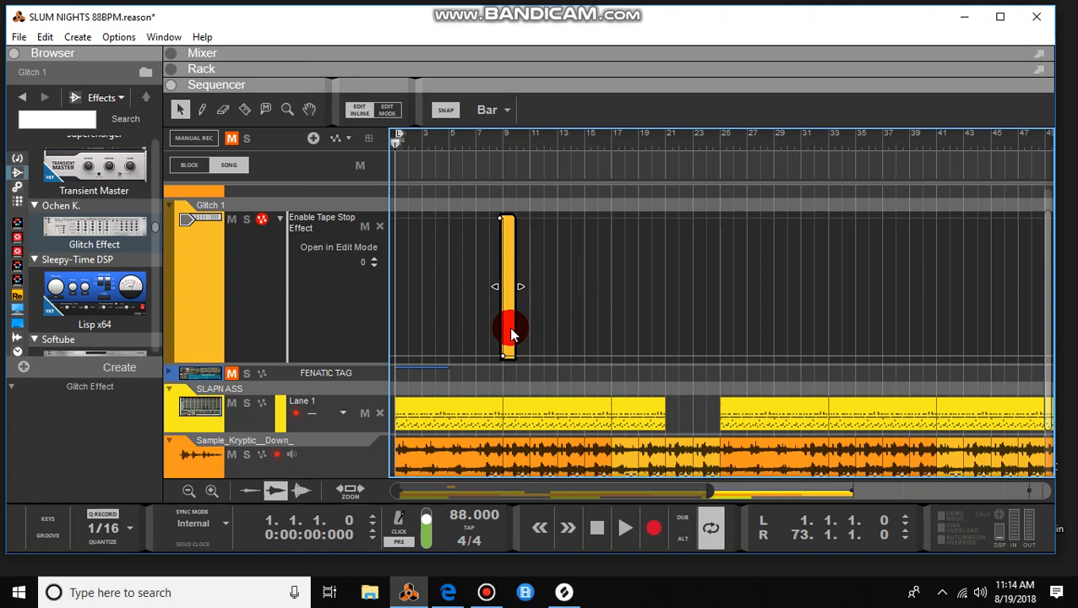
drag(507, 329, 551, 321)
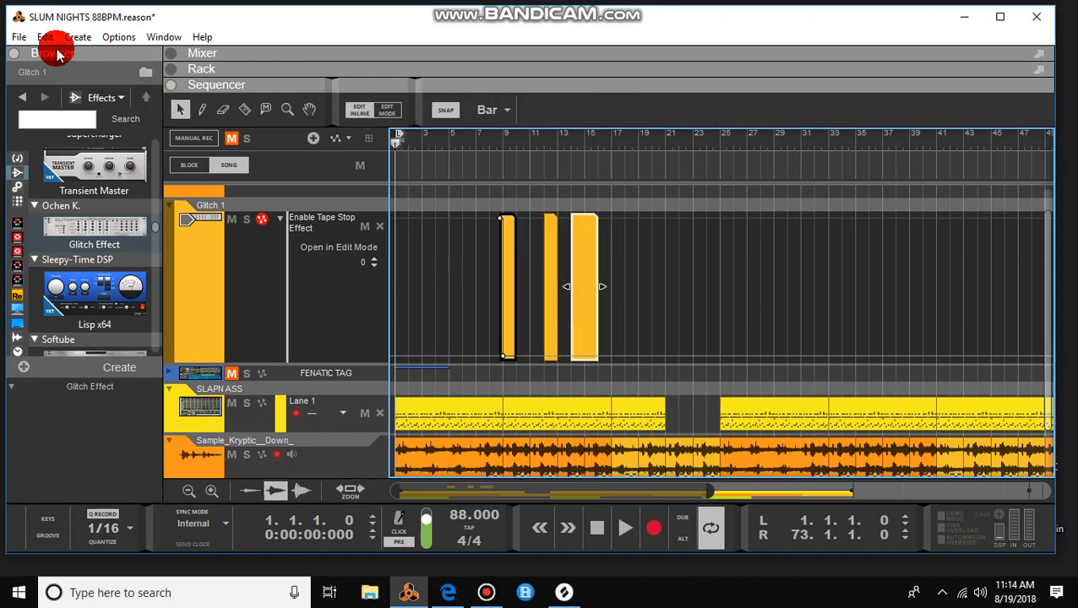
click(44, 37)
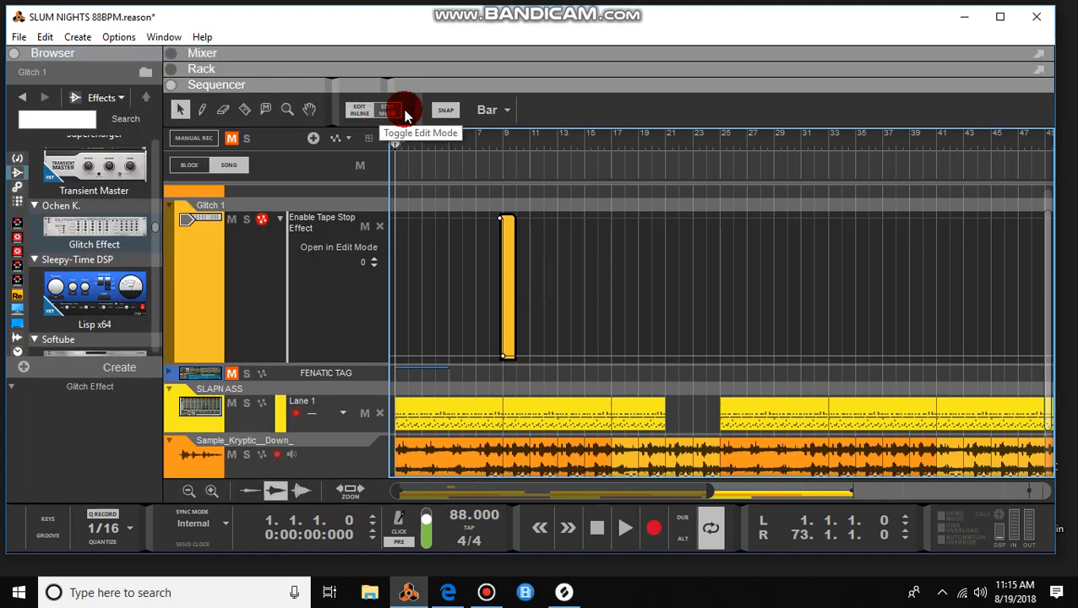
click(358, 110)
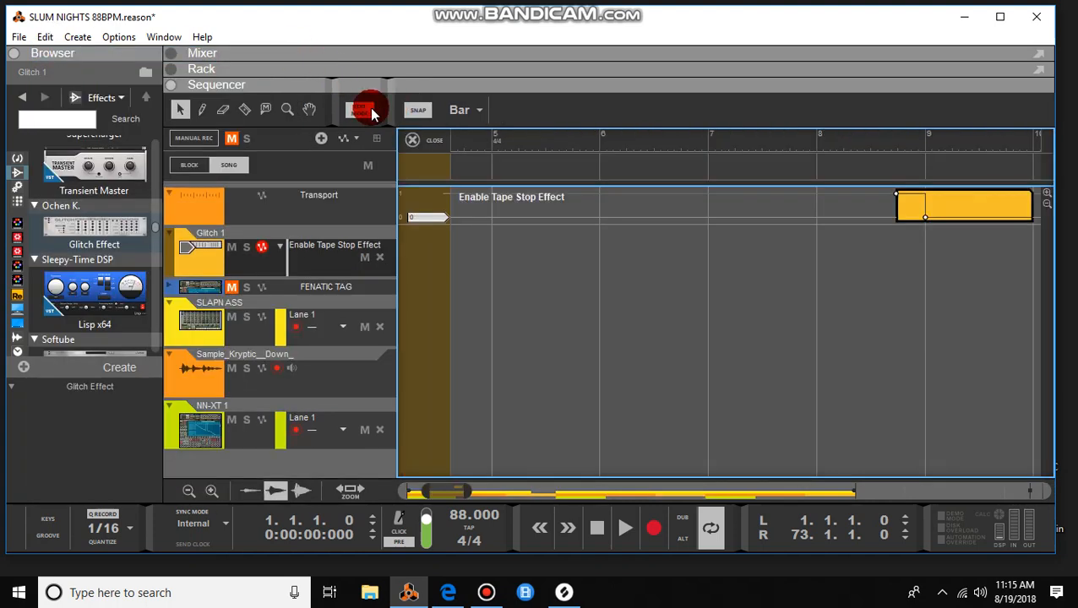
click(189, 490)
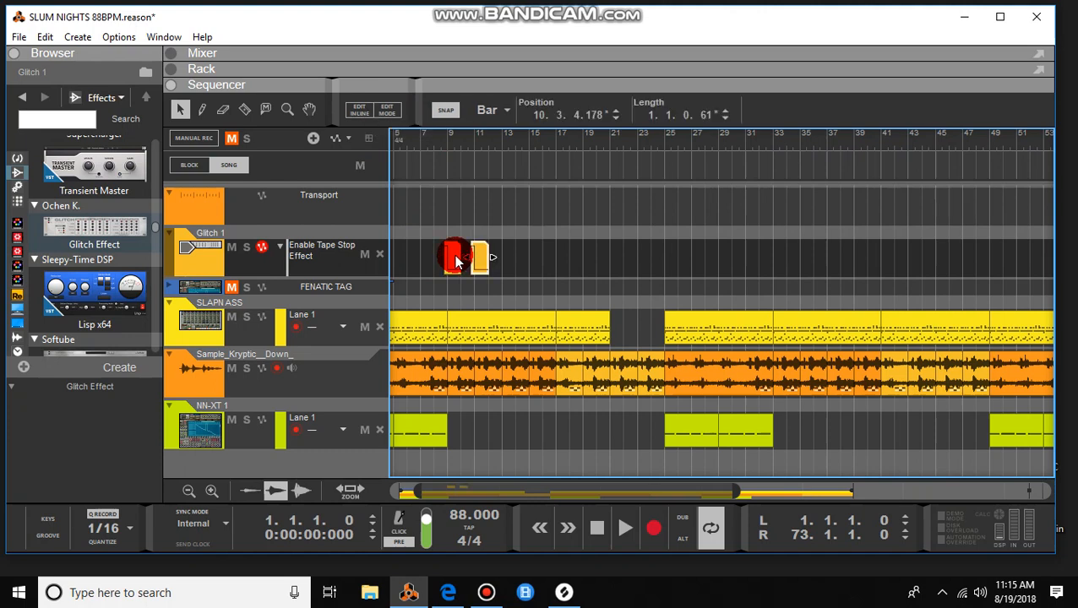
- Move the clip to bar 25, copy it to bar 48, and play back from near bar 47
drag(456, 257, 574, 268)
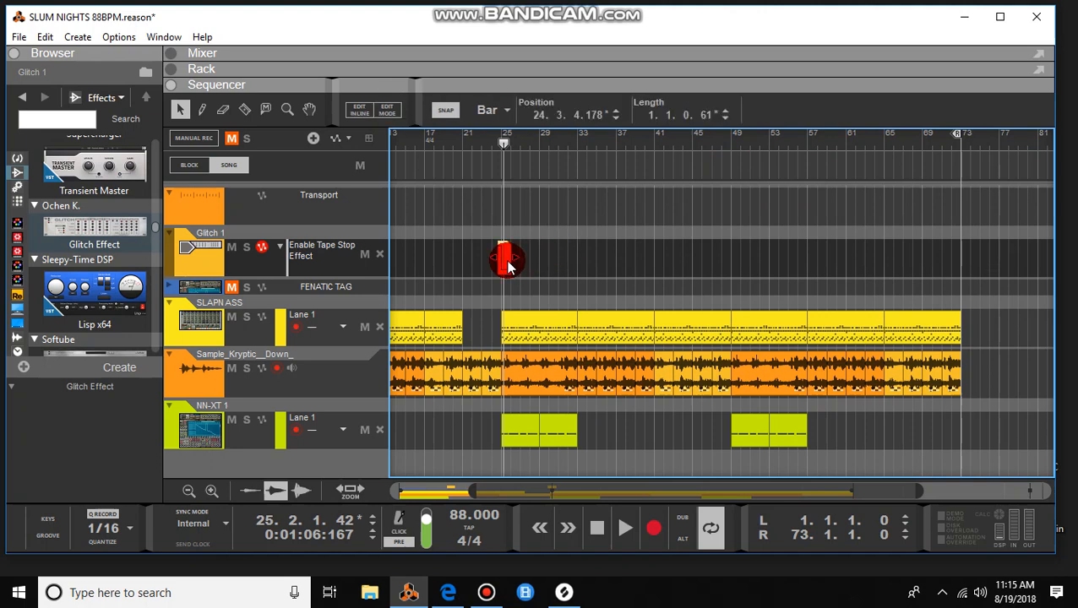
drag(507, 260, 573, 284)
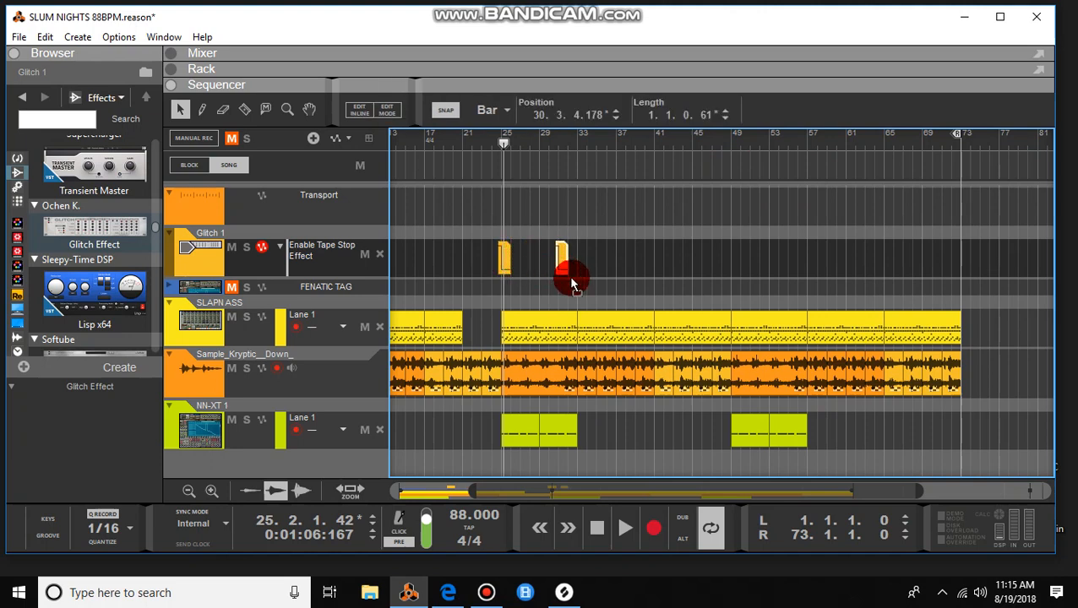
drag(561, 253, 726, 262)
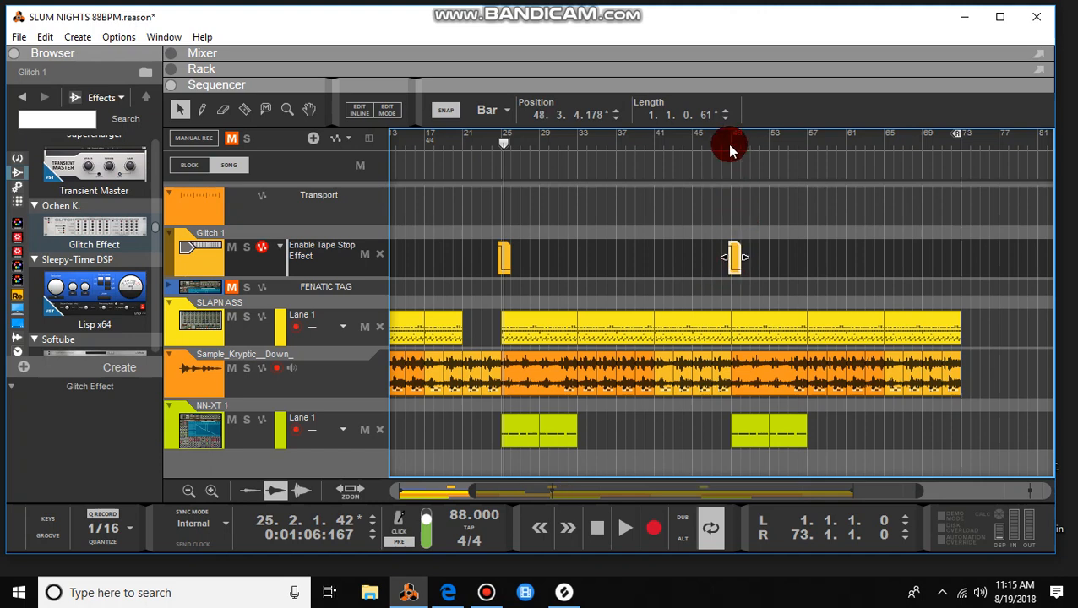
click(717, 144)
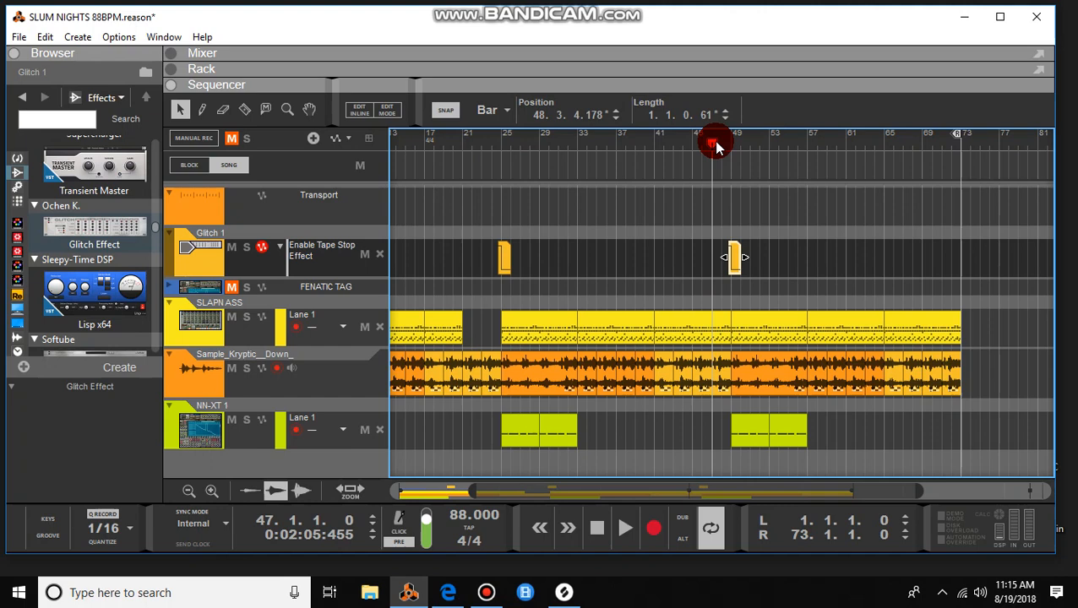
click(625, 527)
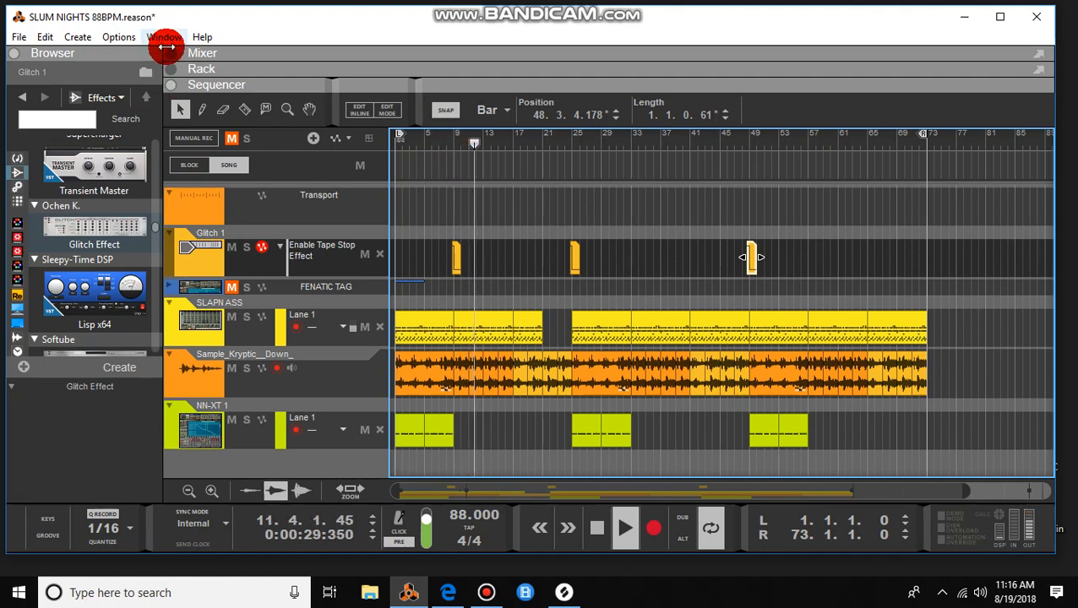
- In the Mixer, lower the master compressor threshold to −10.39 dB
click(203, 52)
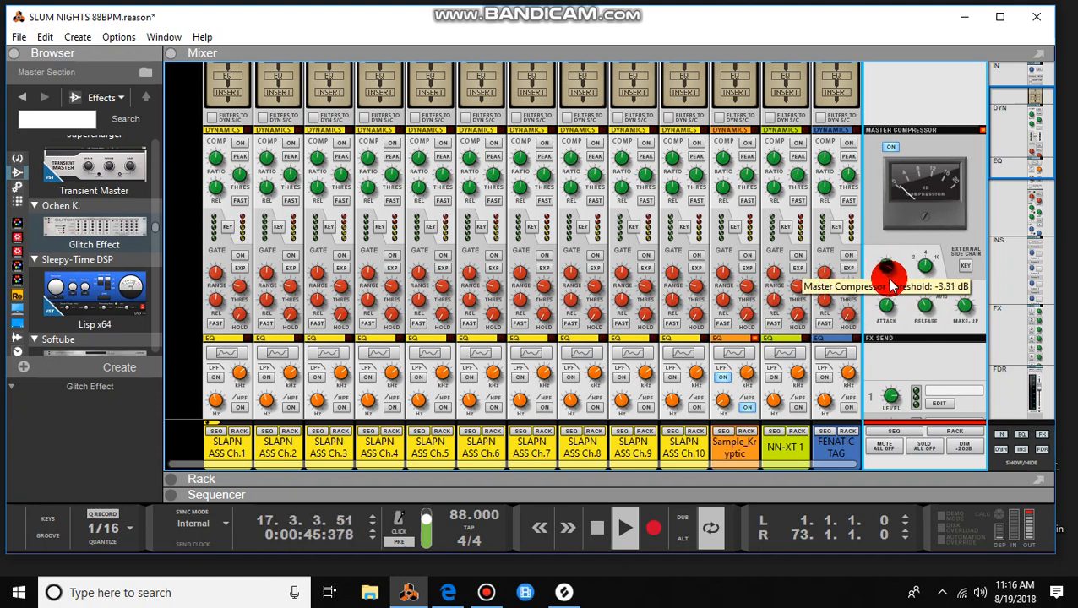
drag(892, 268, 887, 284)
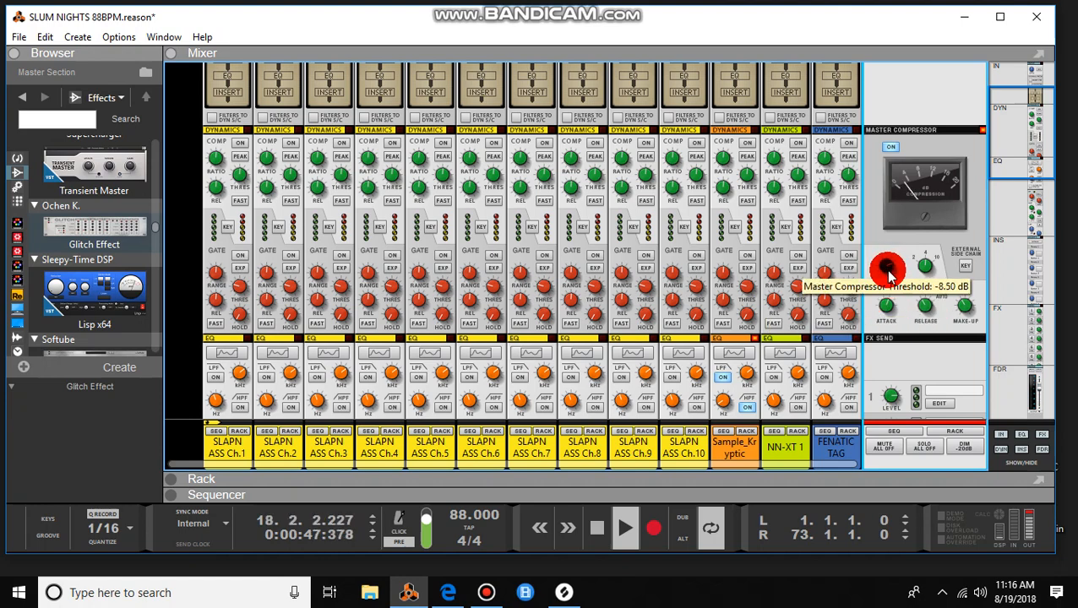
drag(889, 268, 892, 262)
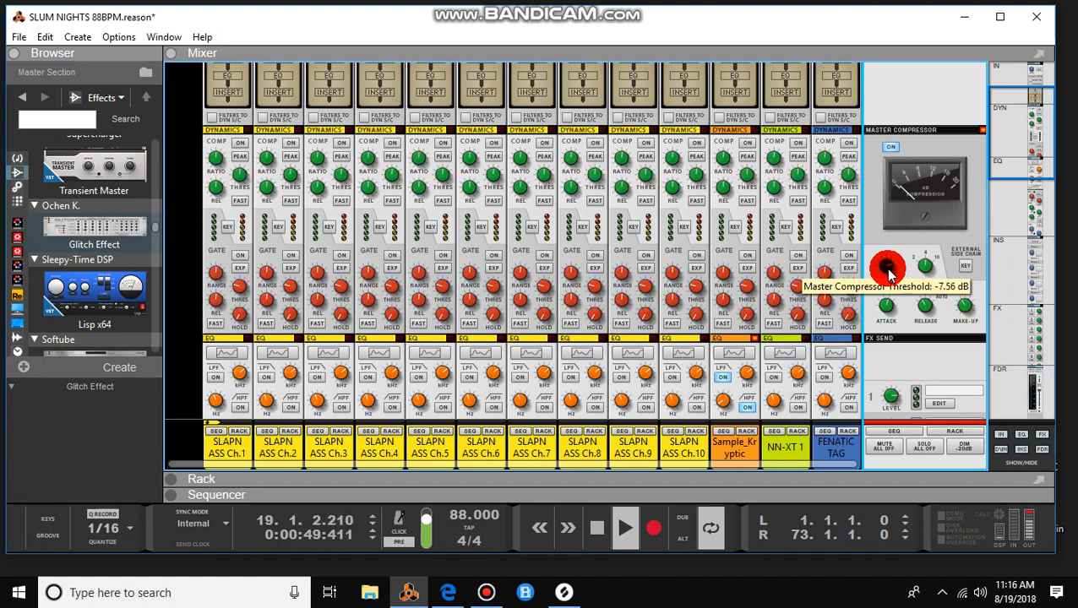
drag(889, 267, 888, 270)
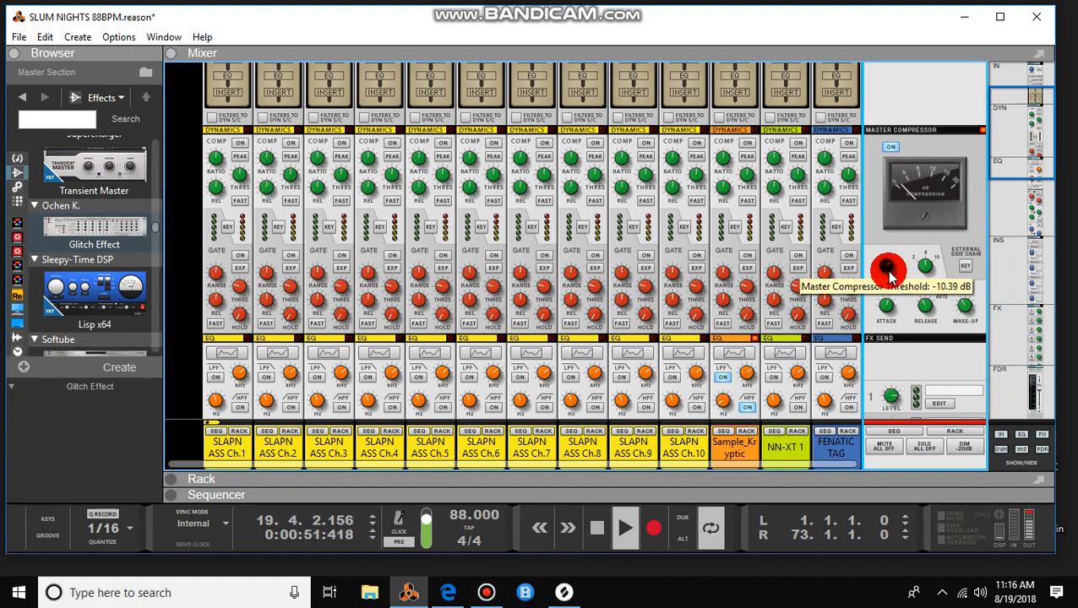
mouse_move(887, 307)
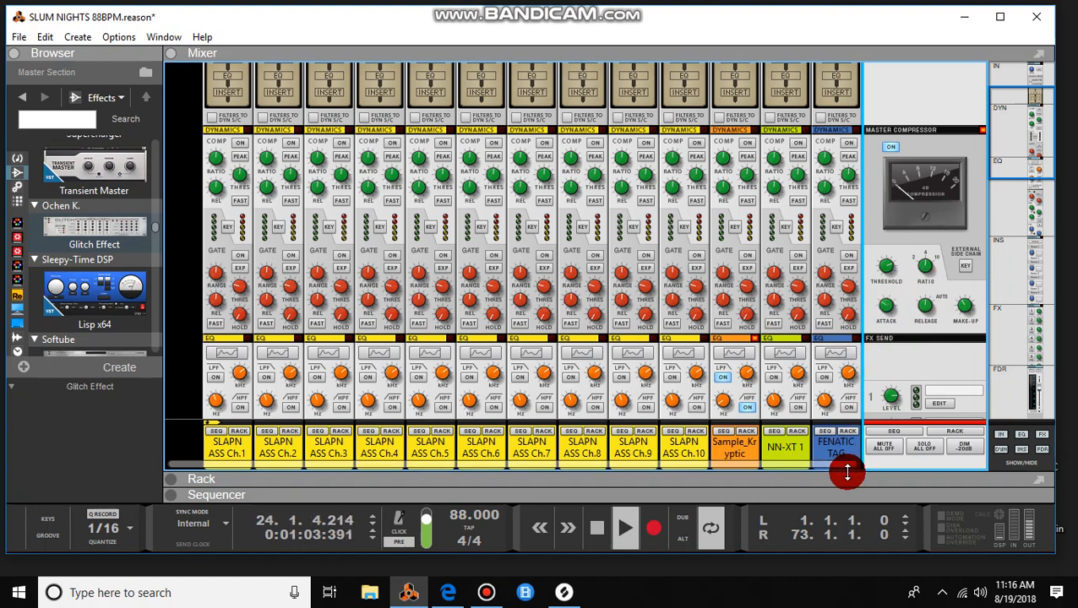
mouse_move(953, 228)
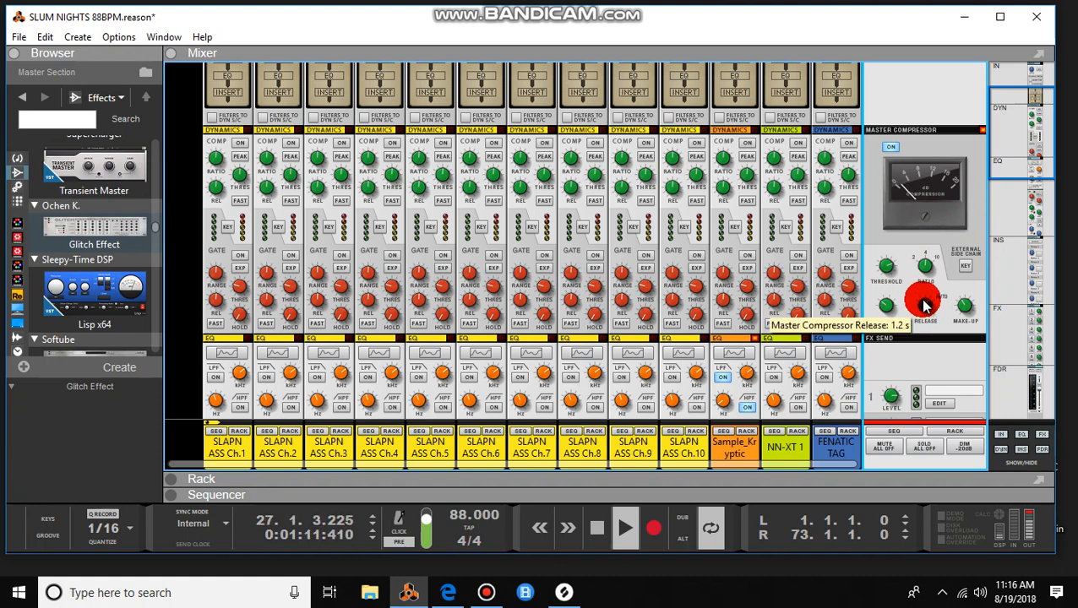
mouse_move(886, 301)
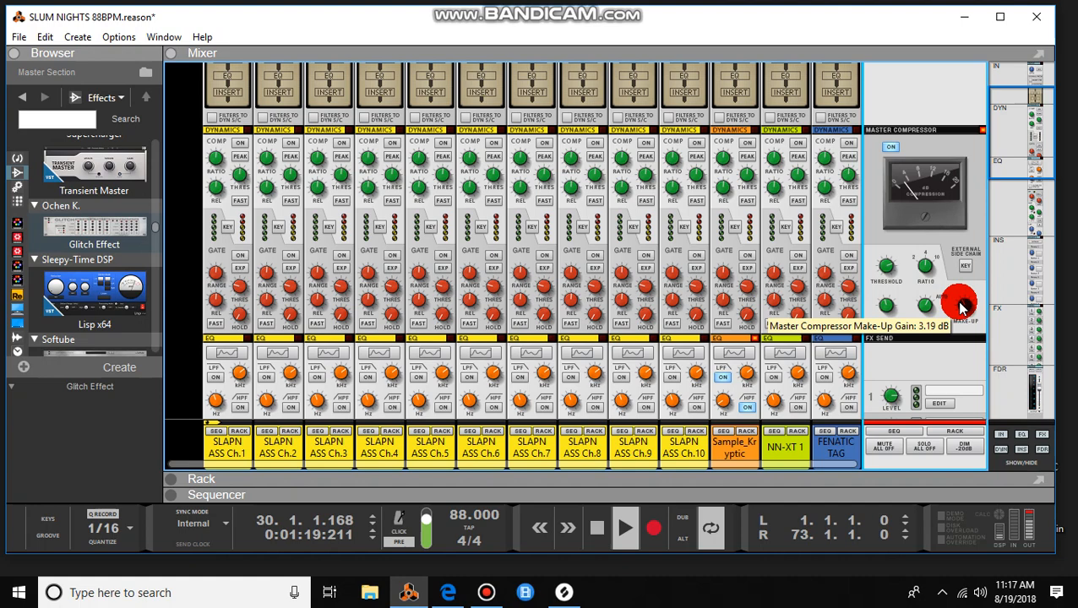
- Raise the master compressor make-up gain to 4.45 dB
drag(960, 307, 963, 301)
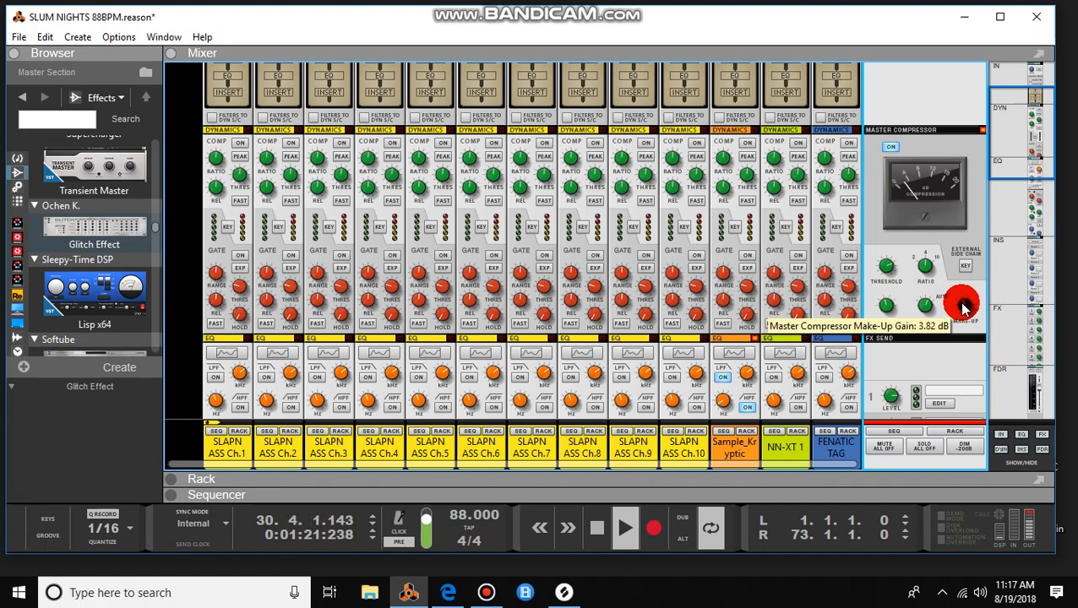
drag(964, 307, 966, 302)
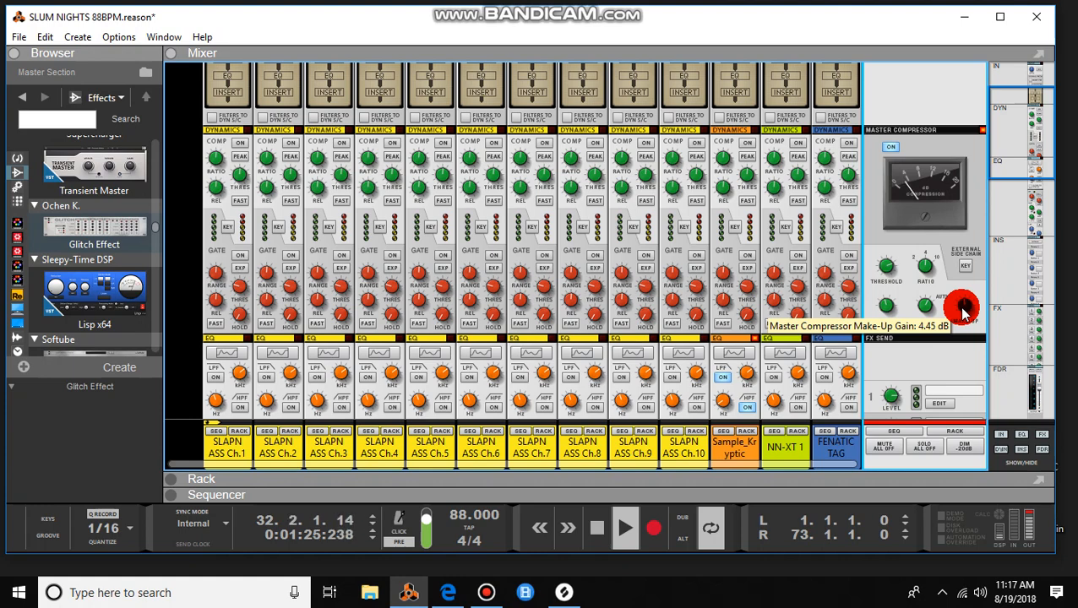
drag(962, 308, 963, 302)
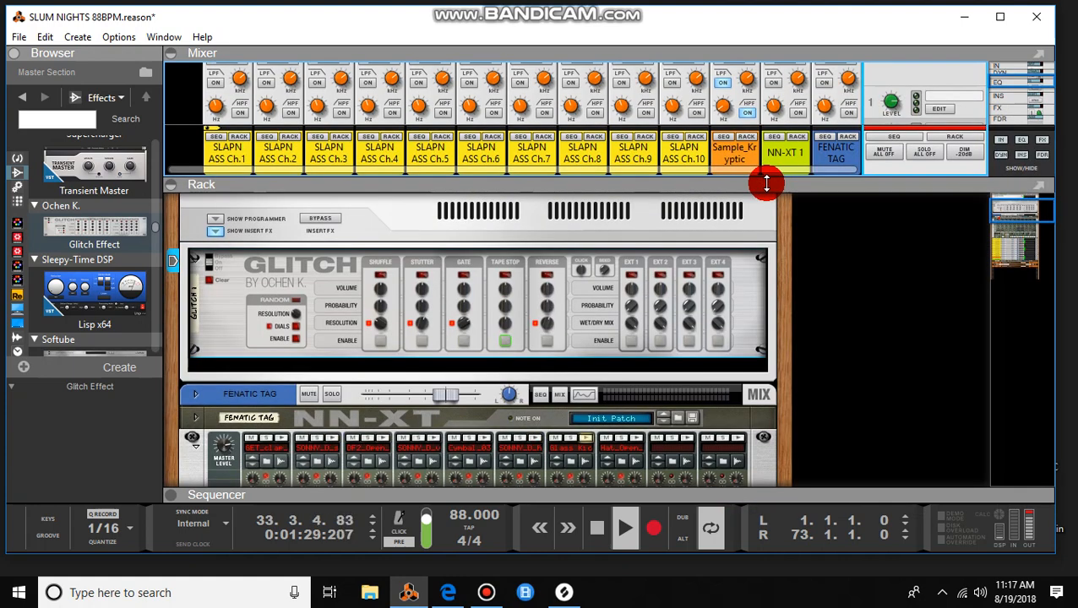
click(626, 527)
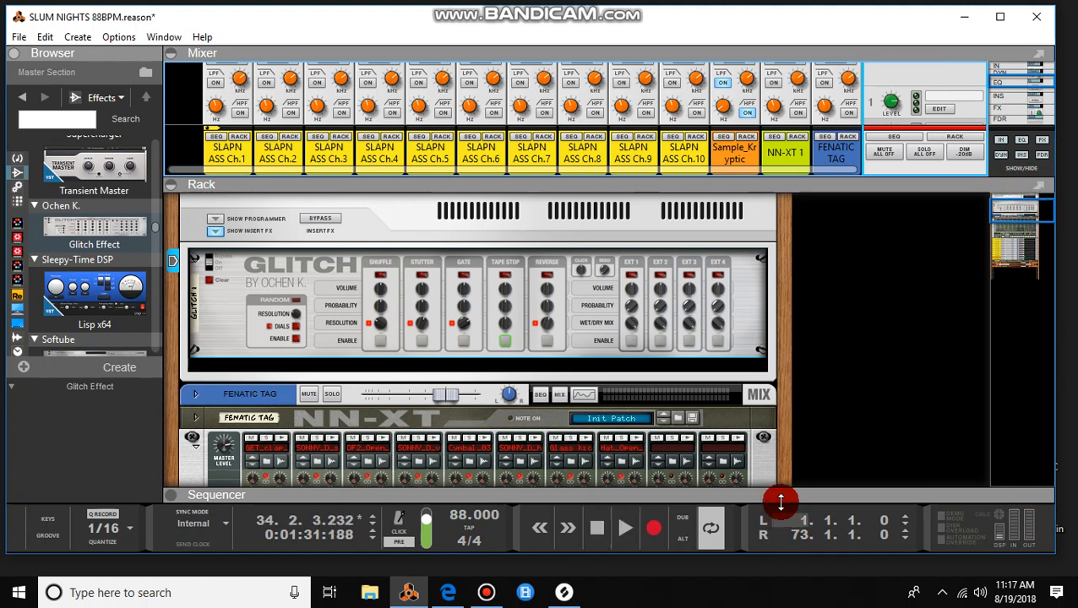
mouse_move(778, 487)
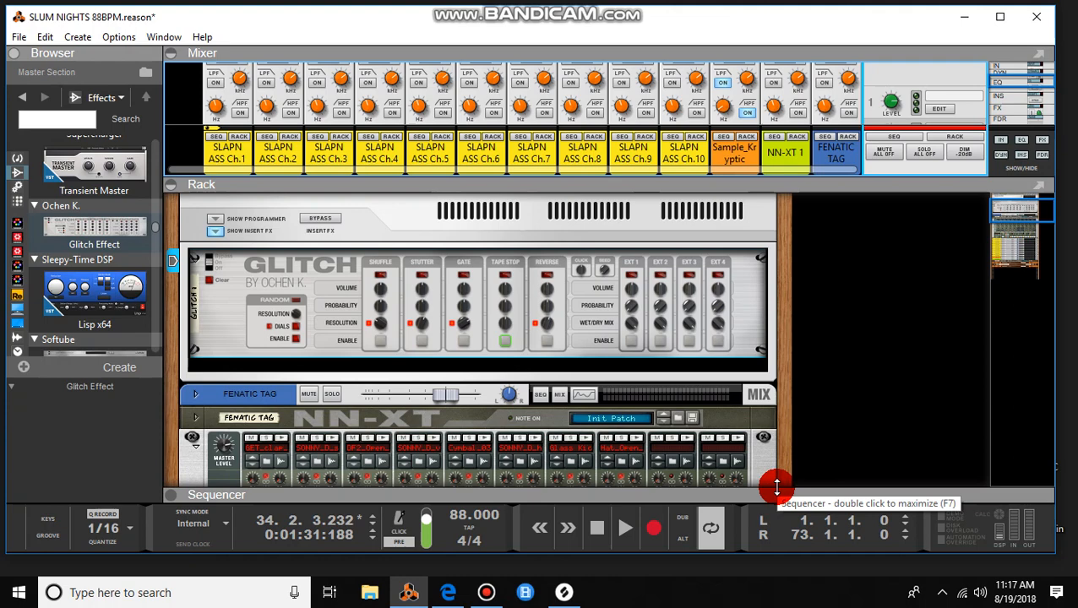
mouse_move(902, 436)
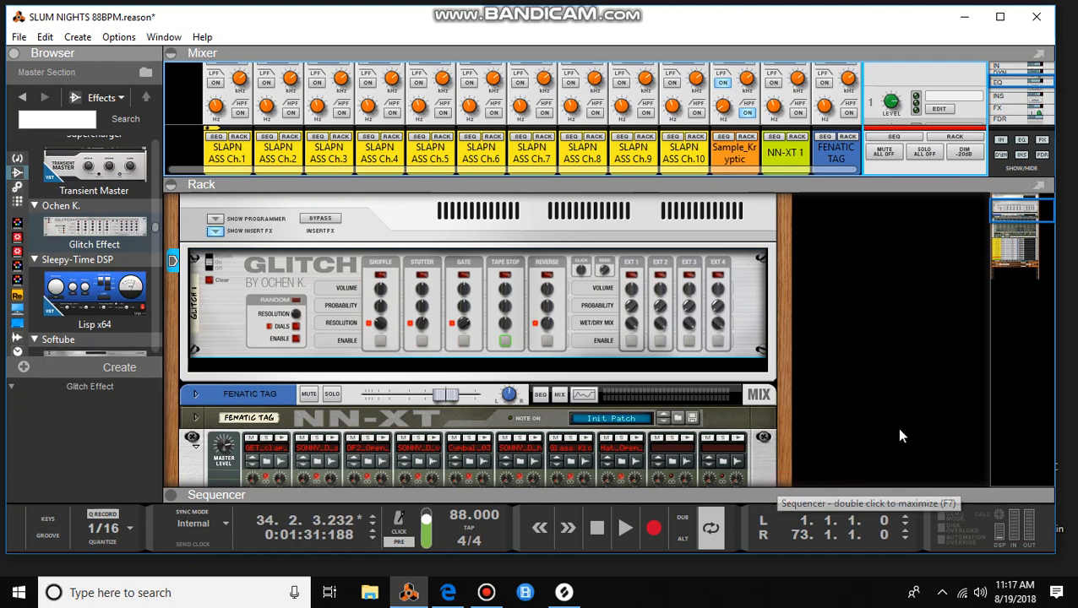